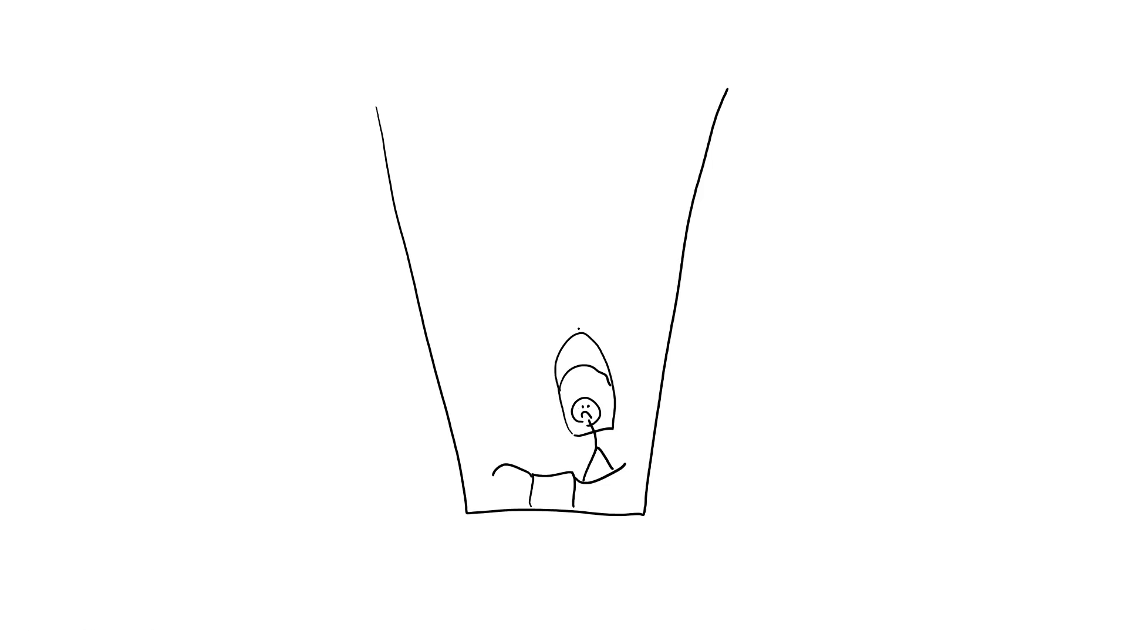
# Draw a curved arrow from the stick figure's head arcing up out over the jar rim.
pyautogui.moveTo(575, 330); pyautogui.dragTo(812, 166)
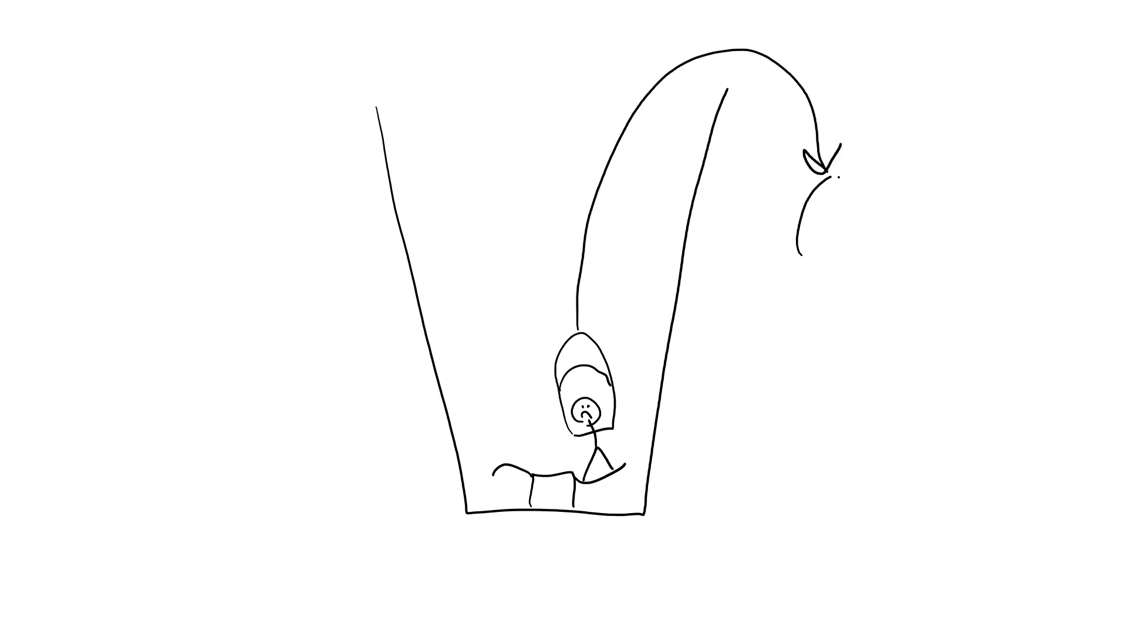